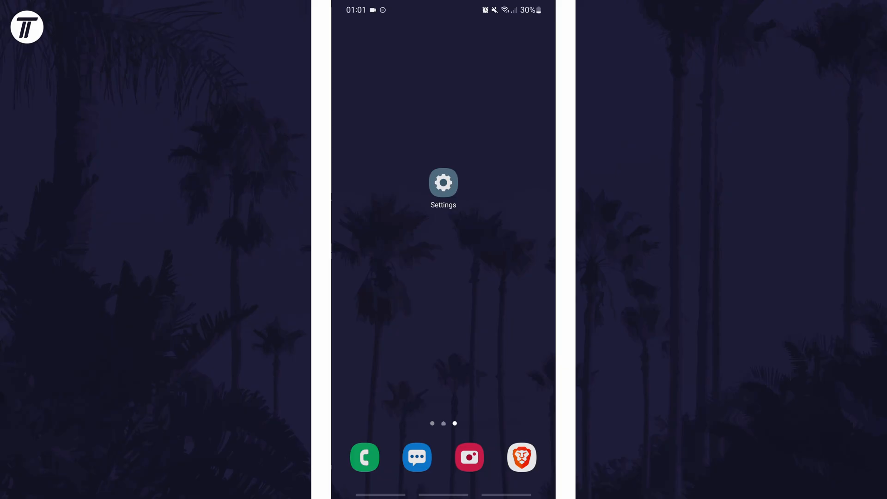
# - Open Settings from the home screen and scroll to General management
pyautogui.click(442, 182)
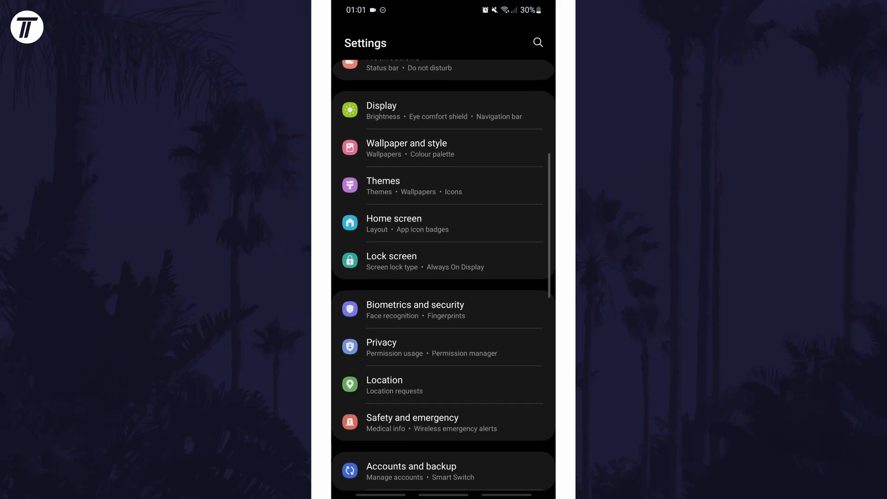
pyautogui.scroll(-3)
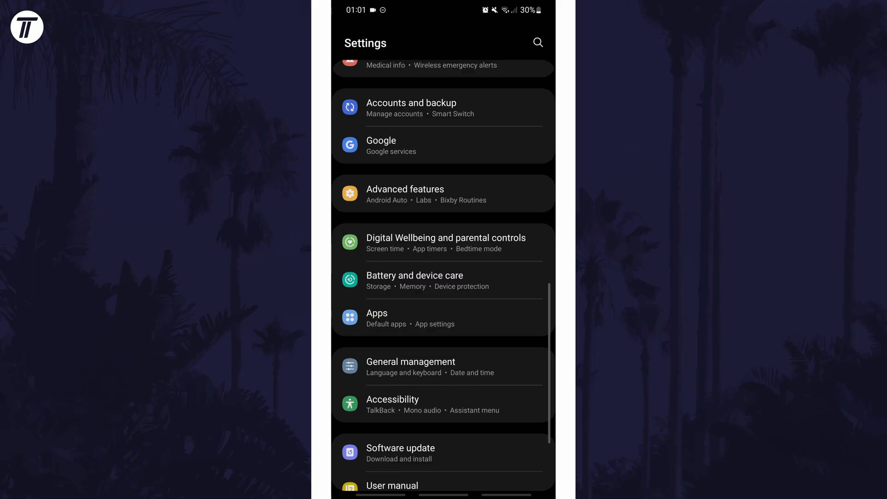
pyautogui.scroll(3)
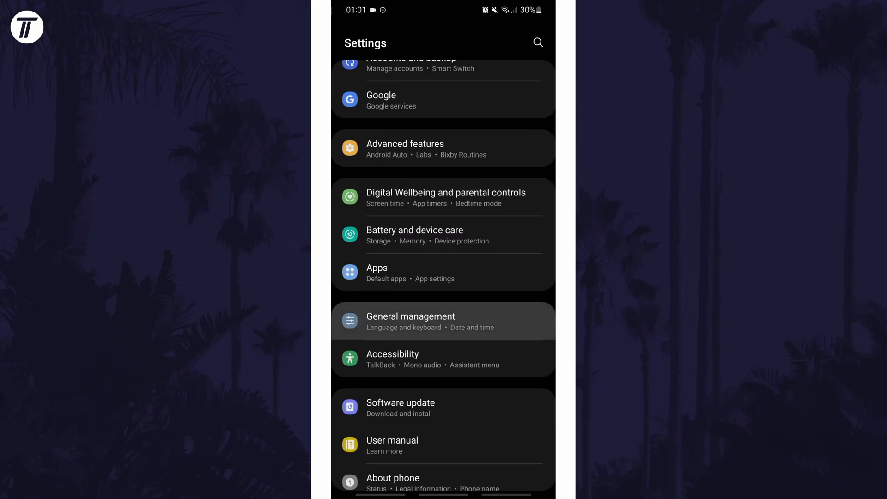
# - In Date and time, switch off Automatic time zone and reach Select time zone (United Kingdom, London)
pyautogui.click(443, 321)
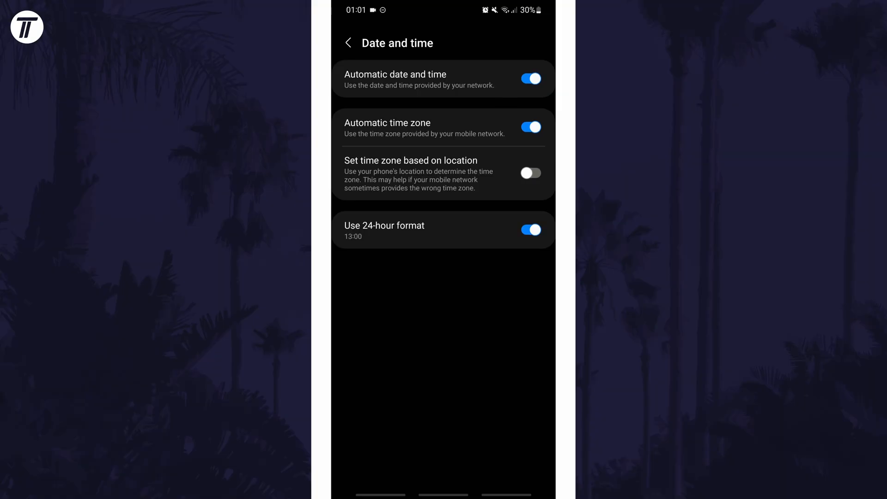
pyautogui.click(528, 127)
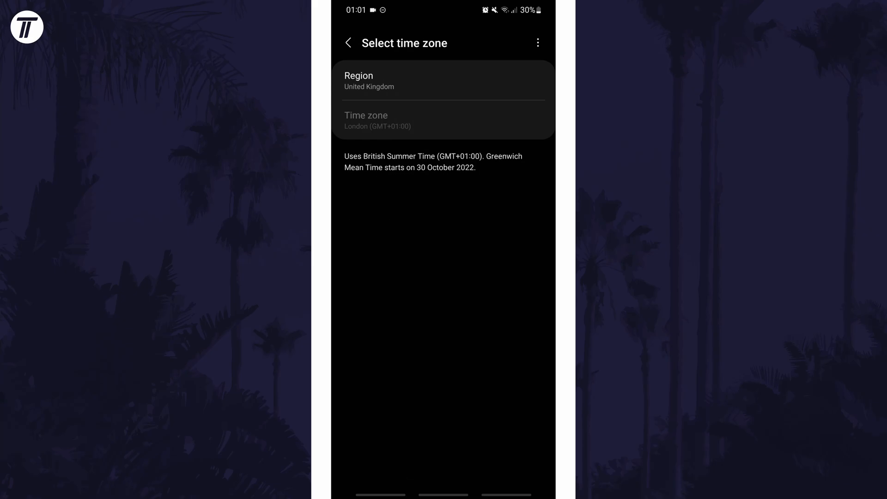
# - Search the region list for 'united' and choose United Kingdom
pyautogui.click(442, 81)
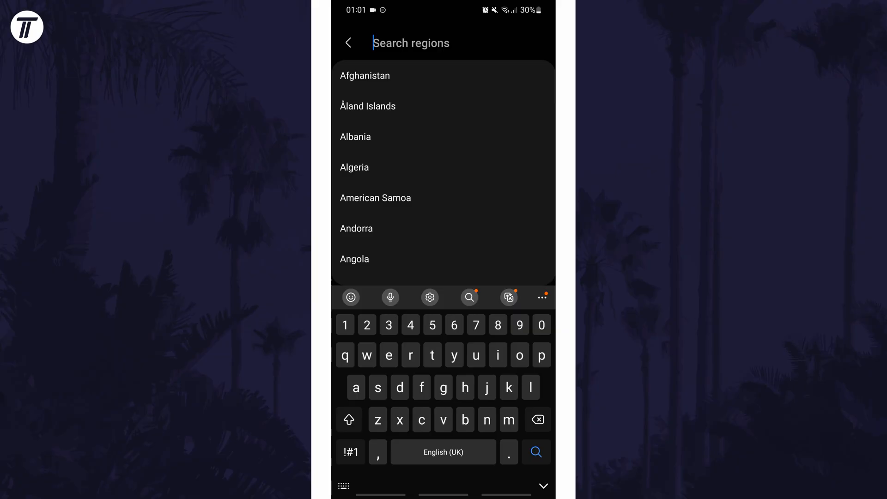
pyautogui.write('united')
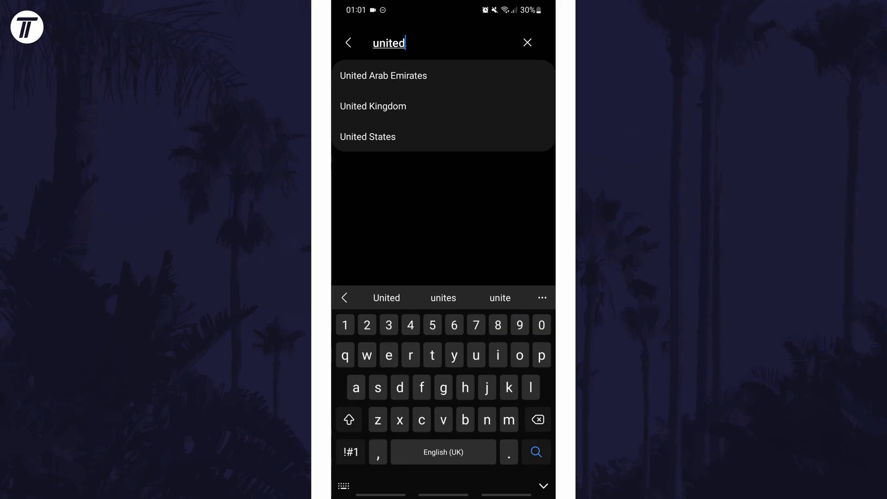
pyautogui.click(373, 105)
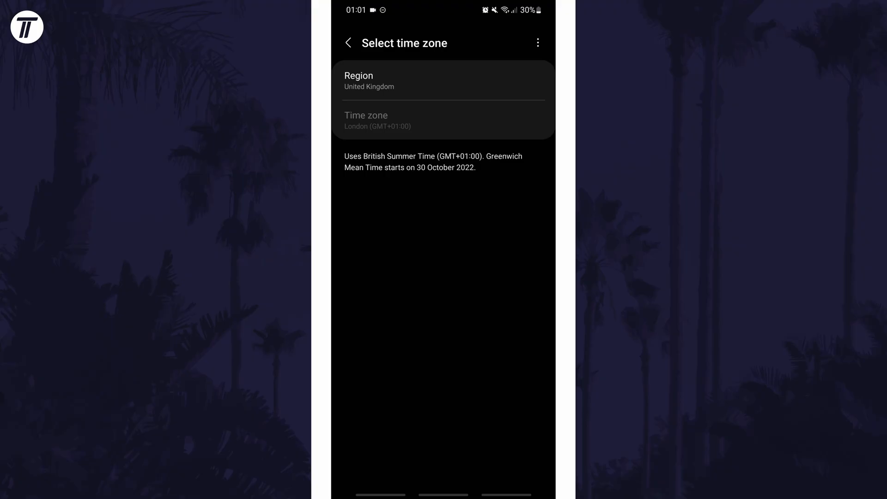
# - Search again for 'united st' and choose United States, listing its time zones
pyautogui.click(443, 80)
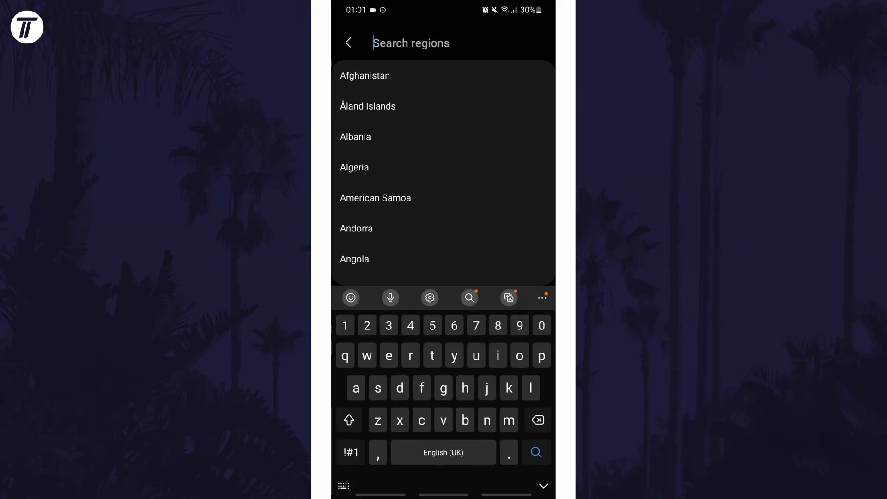
pyautogui.write('united st')
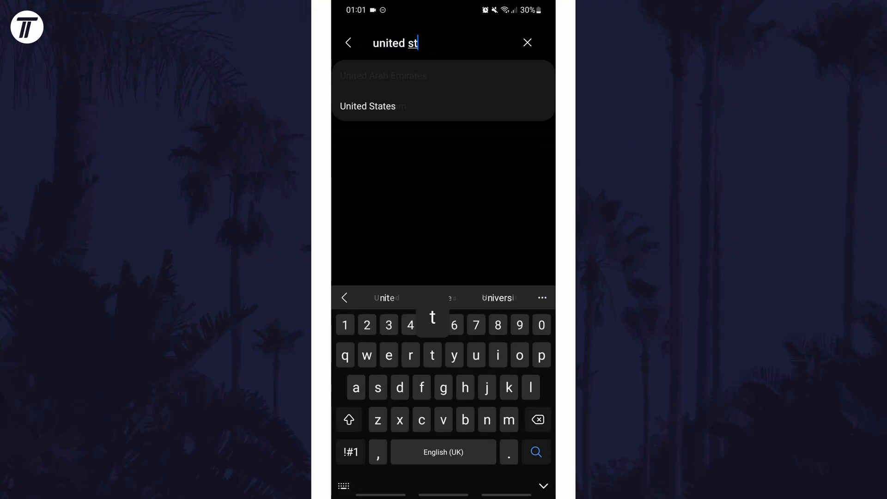
pyautogui.click(368, 106)
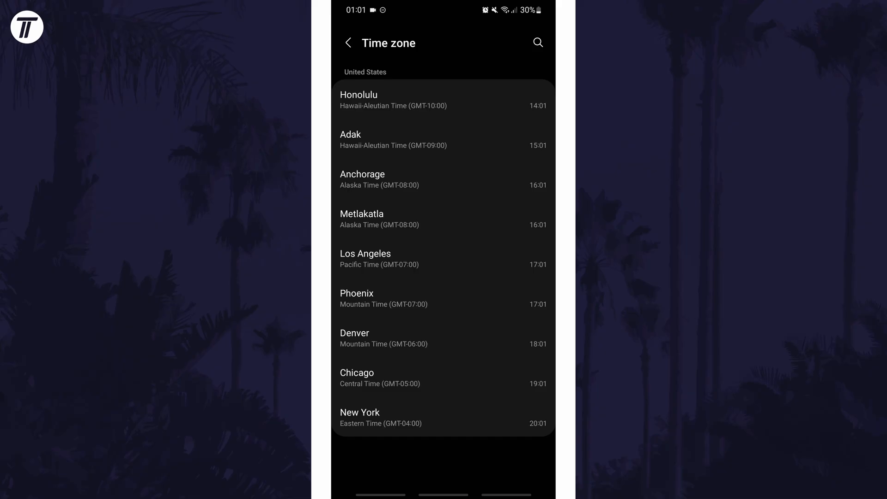
# - Pick New York, then set the region back to United Kingdom for London (GMT+01:00)
pyautogui.click(442, 417)
pyautogui.write('united kingd')
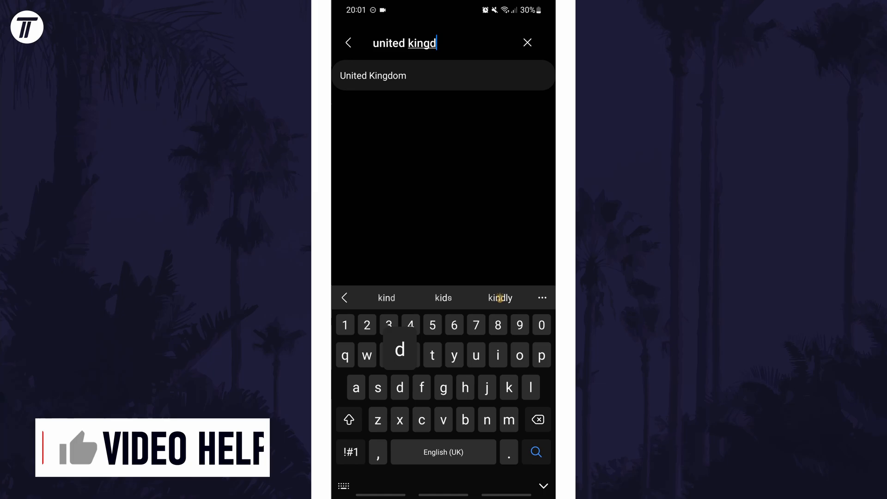
pyautogui.click(372, 75)
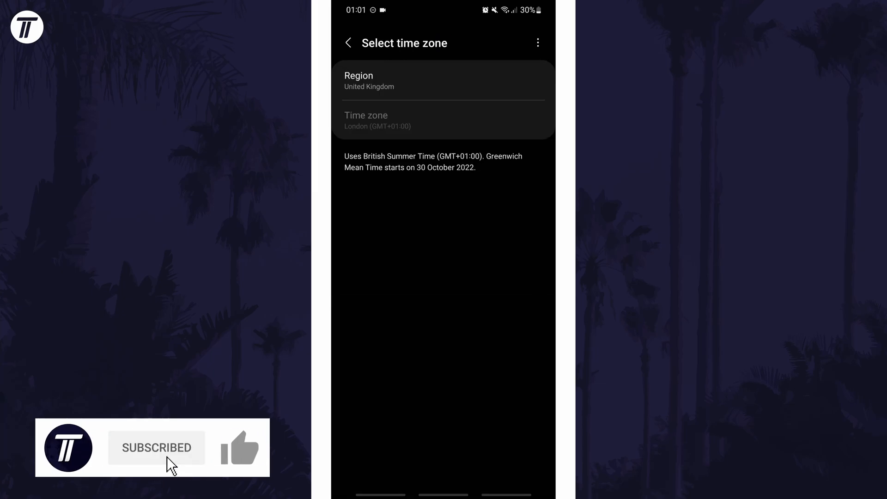
pyautogui.click(240, 447)
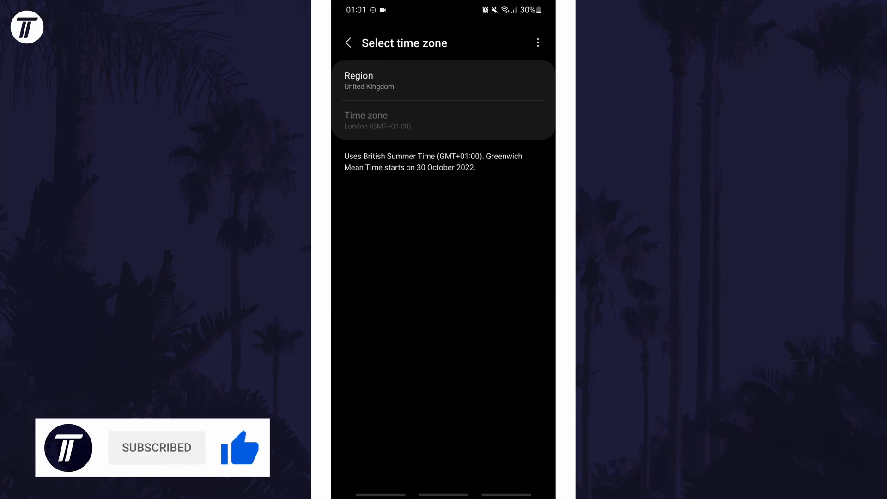